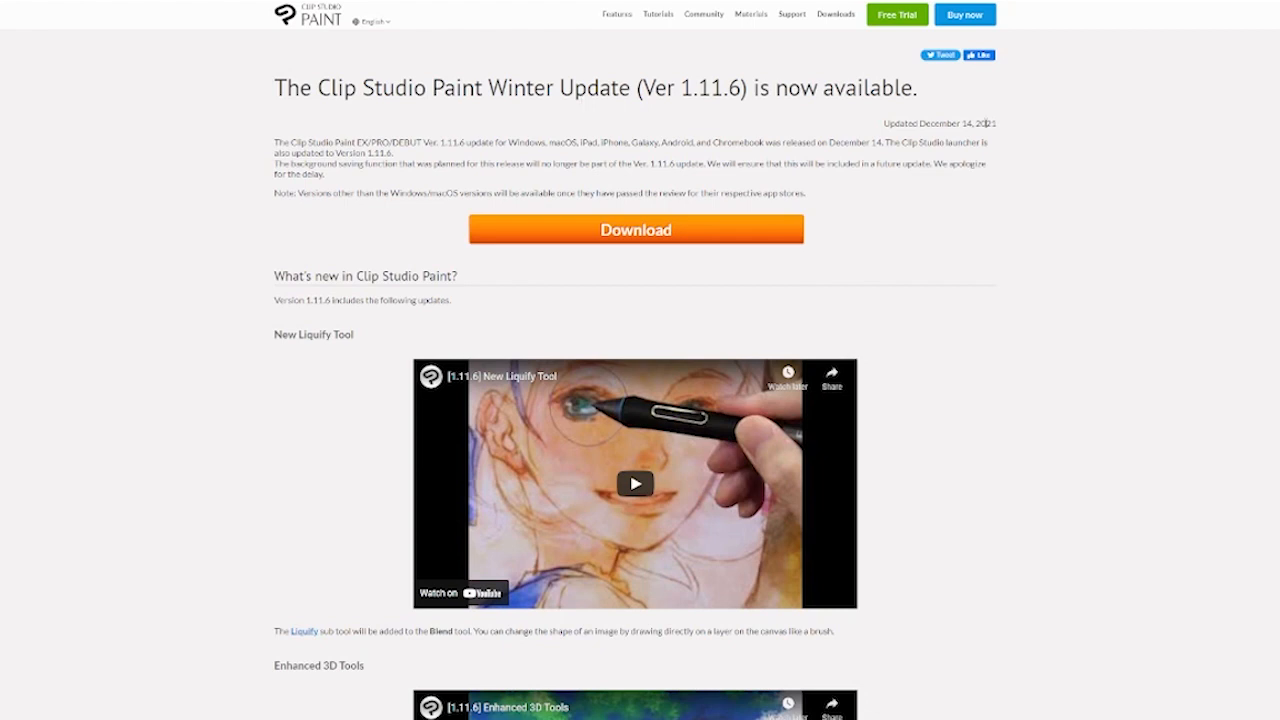
mouse_move(258, 344)
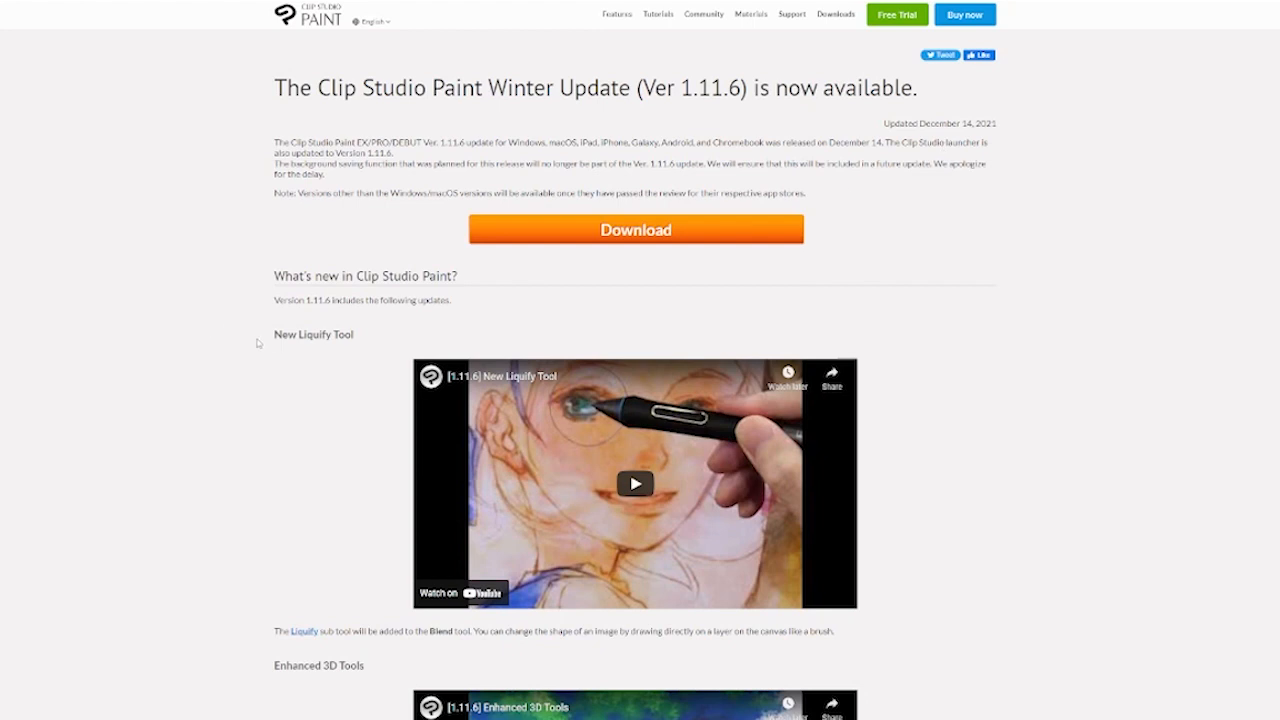
Step: Switch to the EN+CAT EARS comic page and pick Liquify from the Blend sub tools
double_click(300, 334)
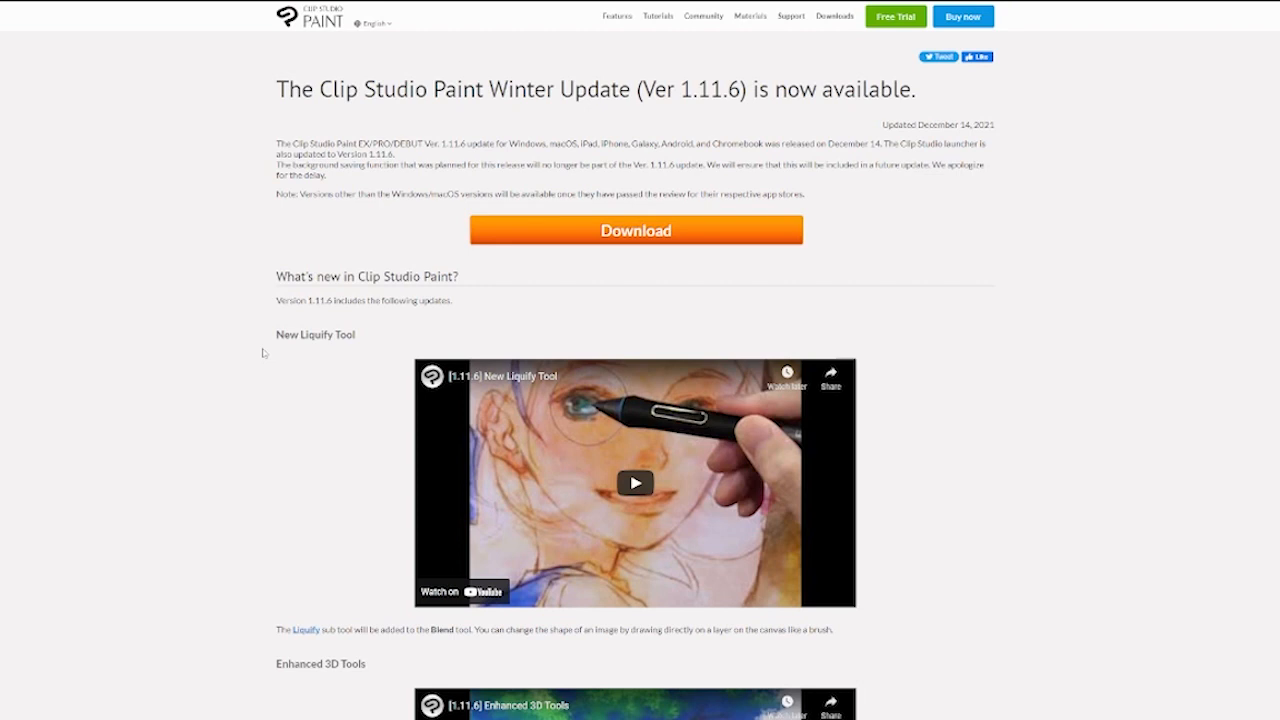
mouse_move(292, 350)
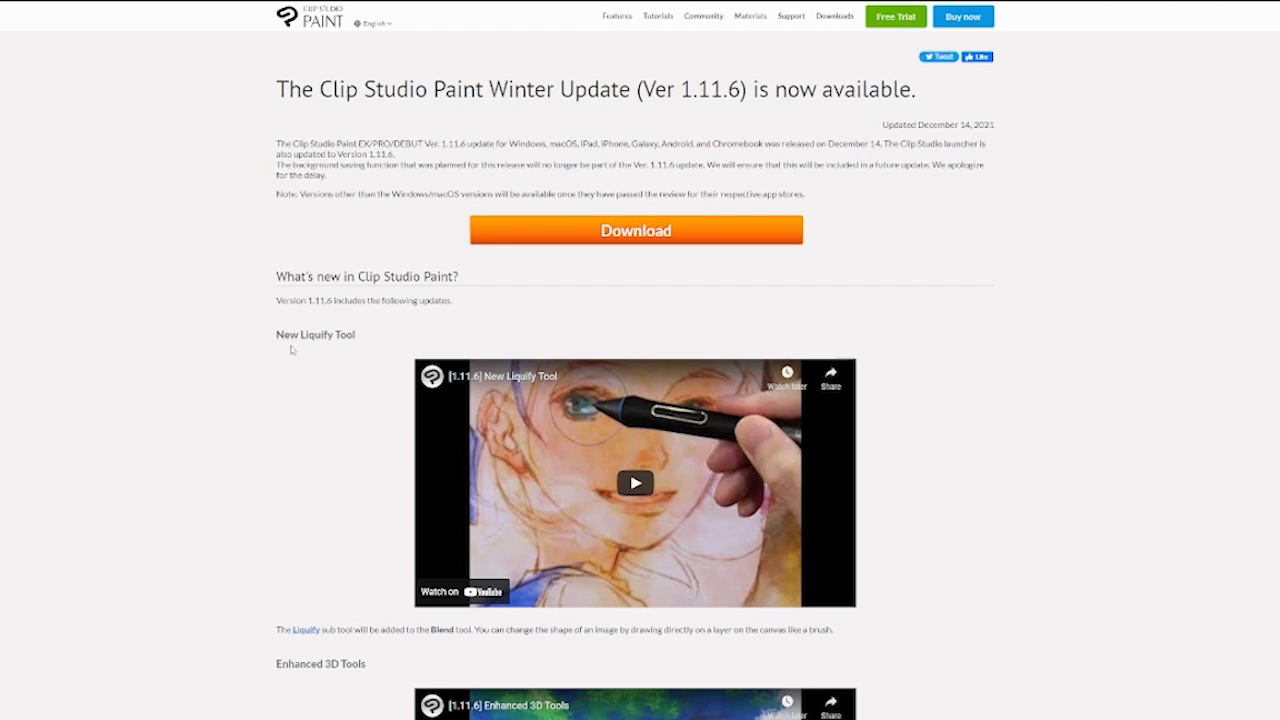
mouse_move(296, 356)
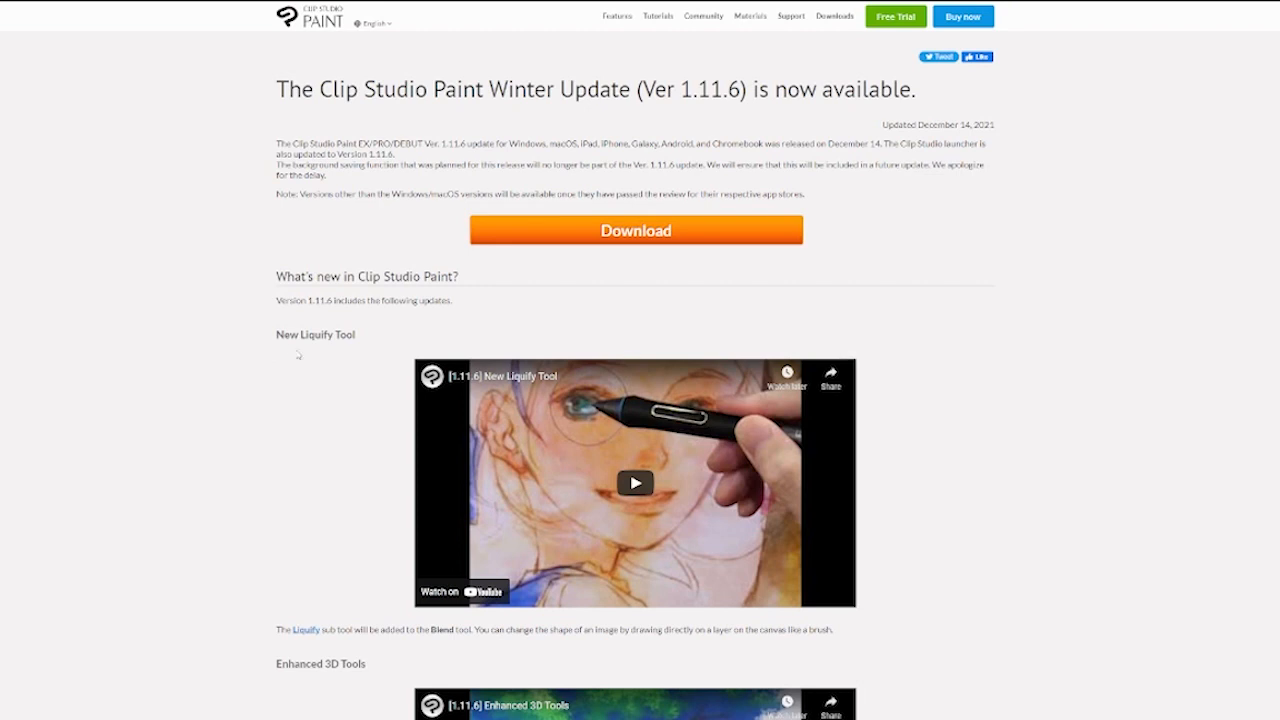
mouse_move(272, 344)
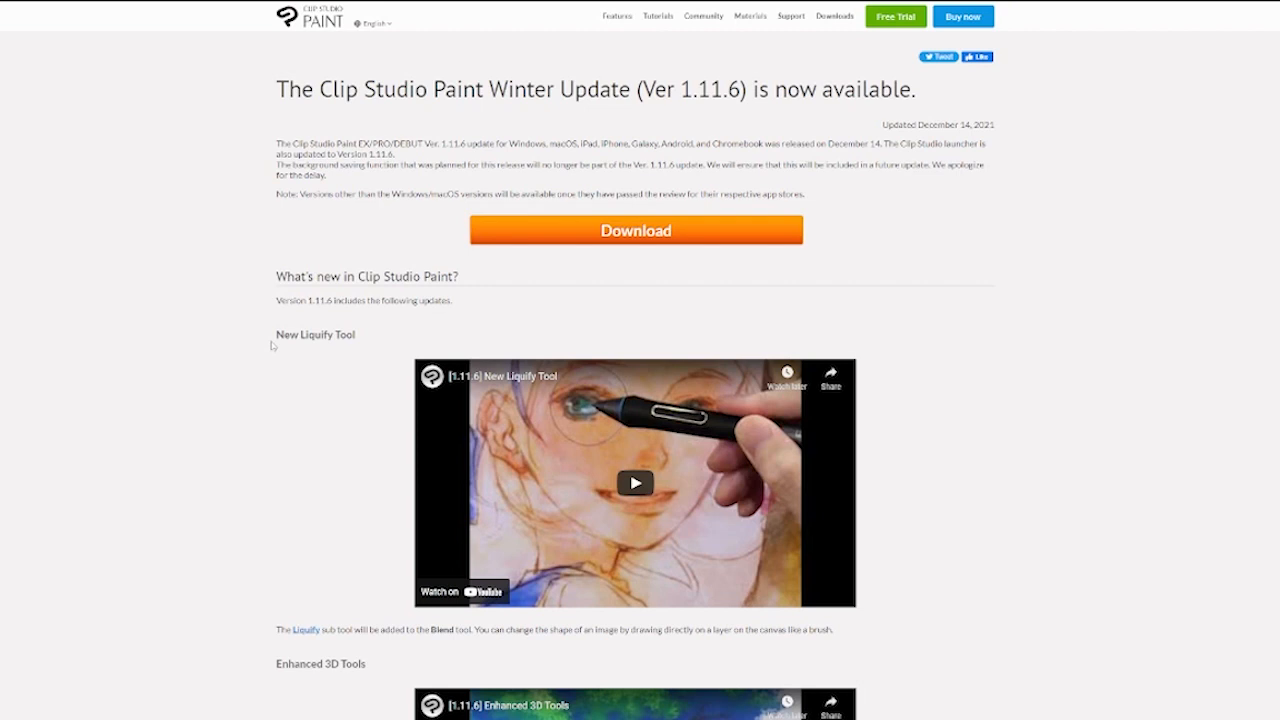
mouse_move(276, 364)
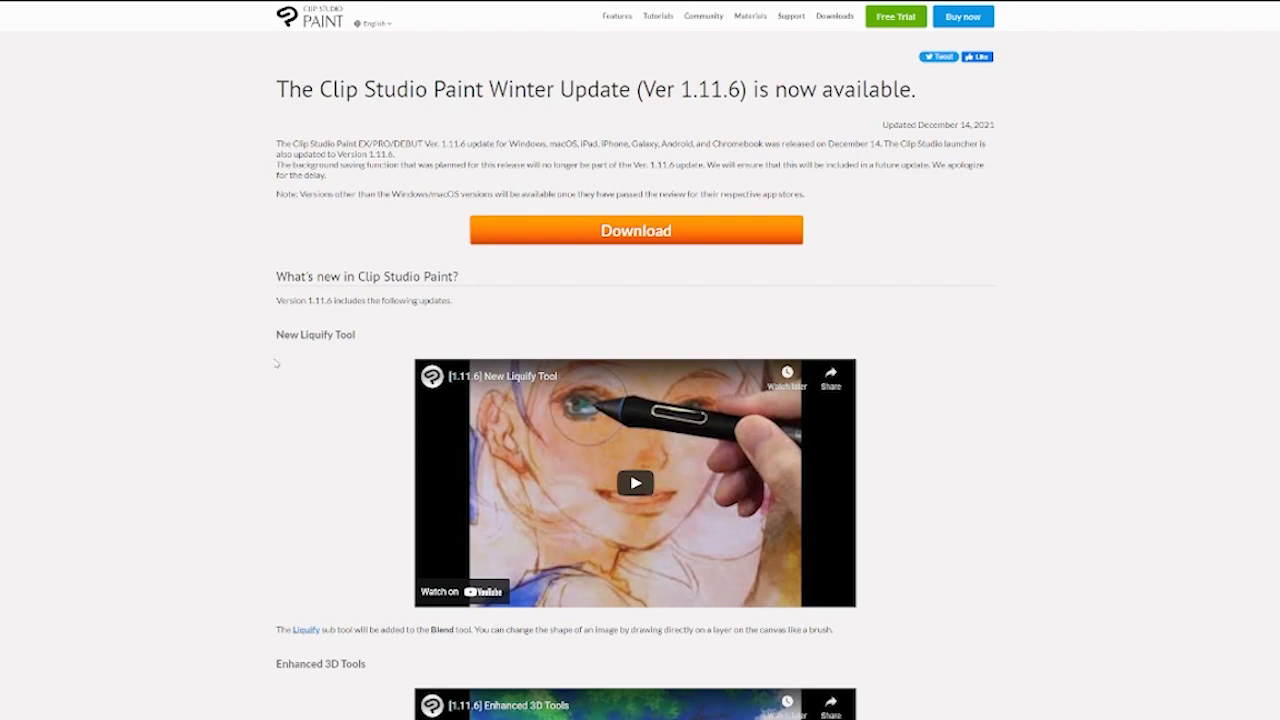
mouse_move(488, 376)
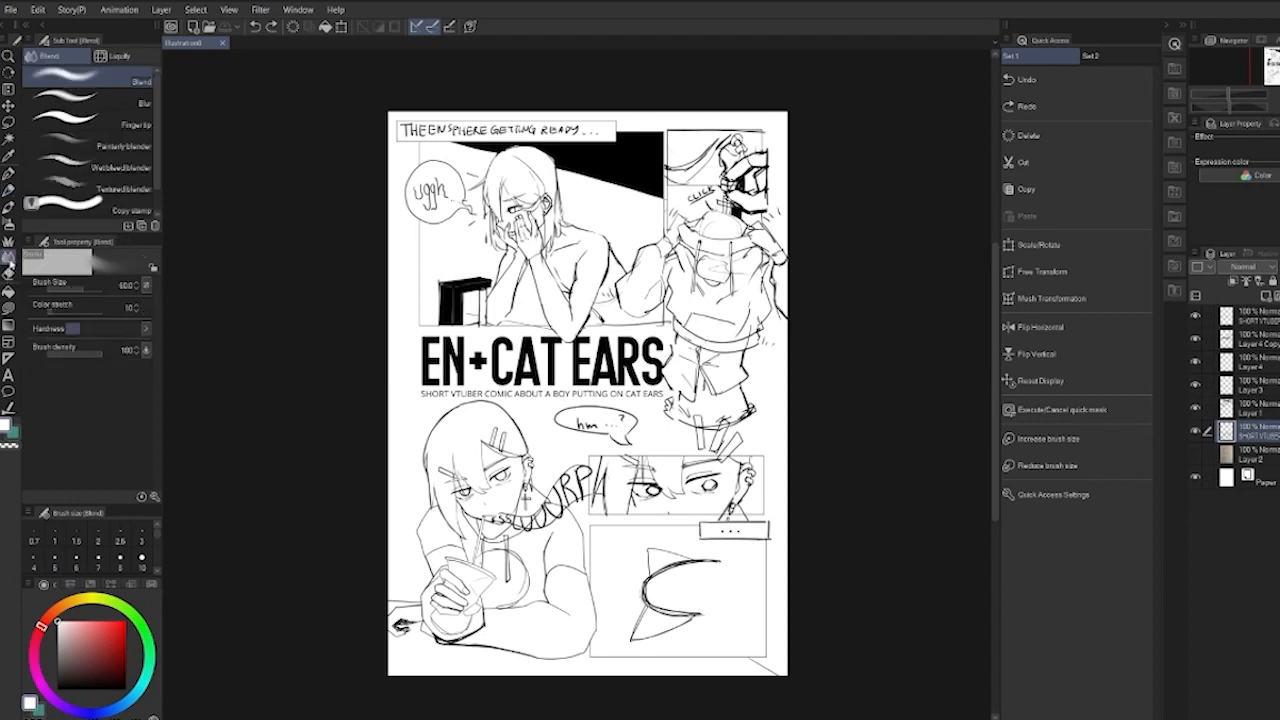
click(84, 162)
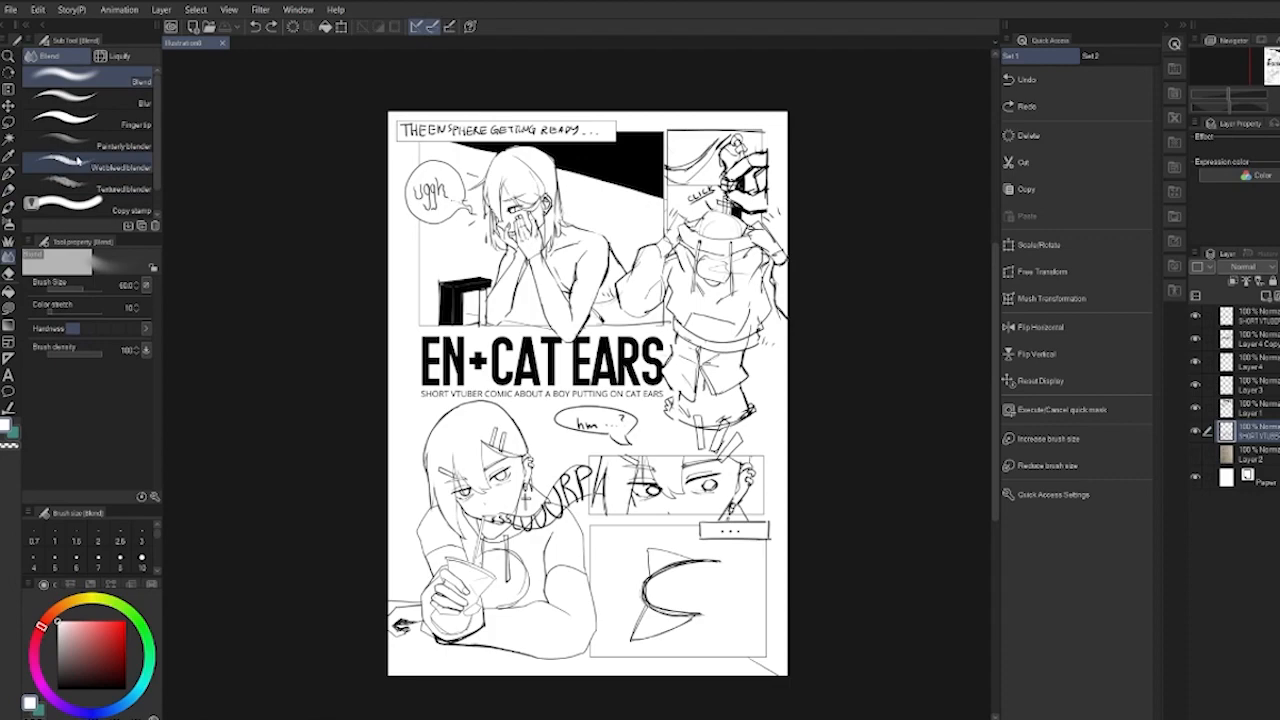
click(116, 56)
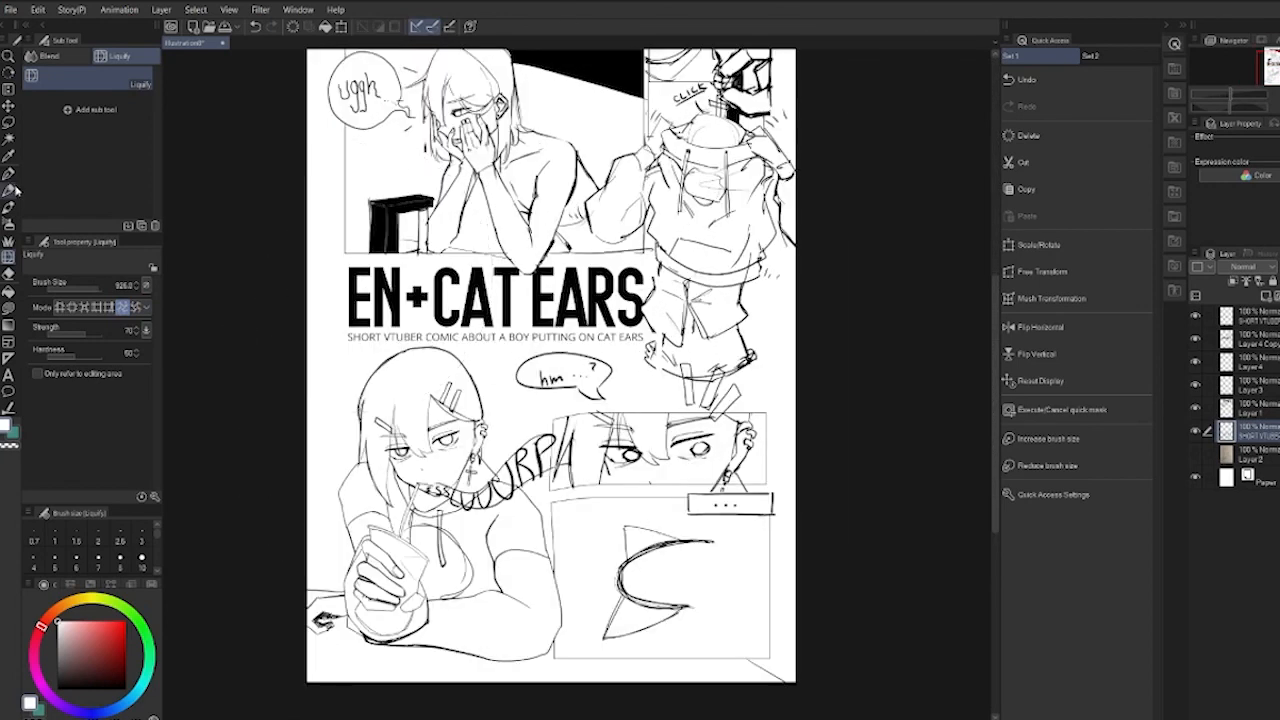
click(8, 156)
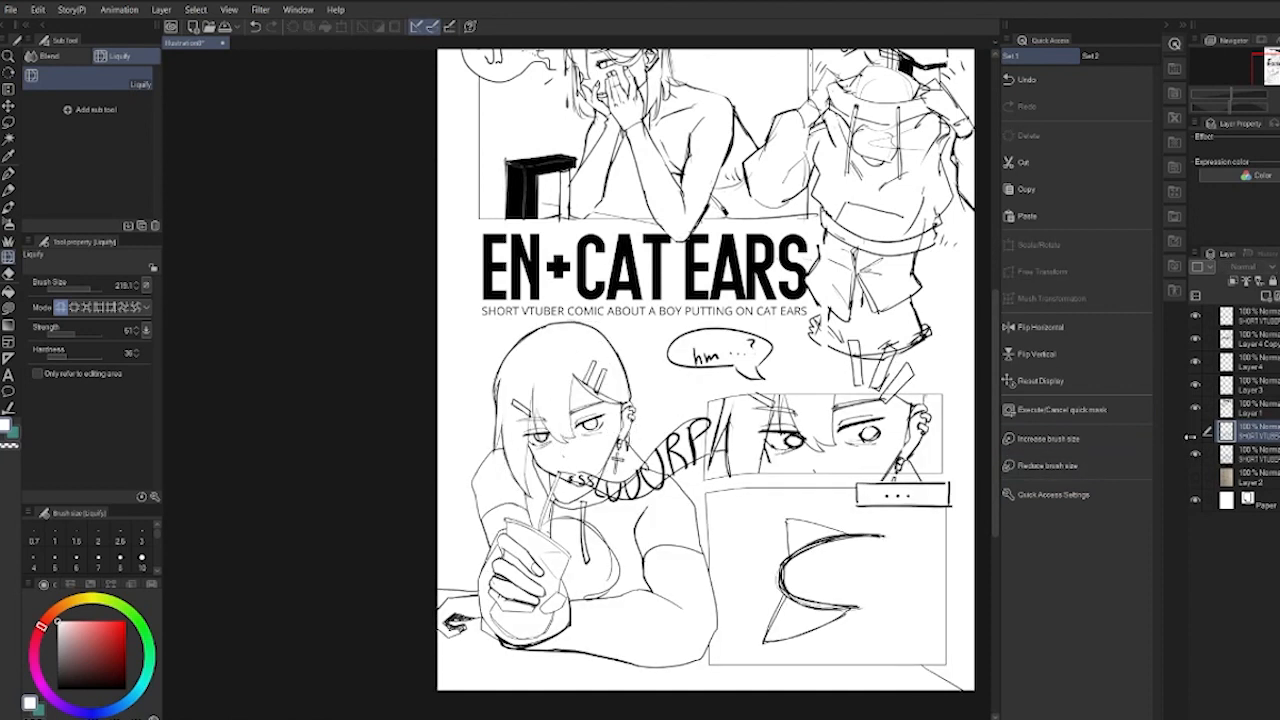
Step: Select the drawing layer and toggle its visibility to compare original and liquified versions
click(1196, 432)
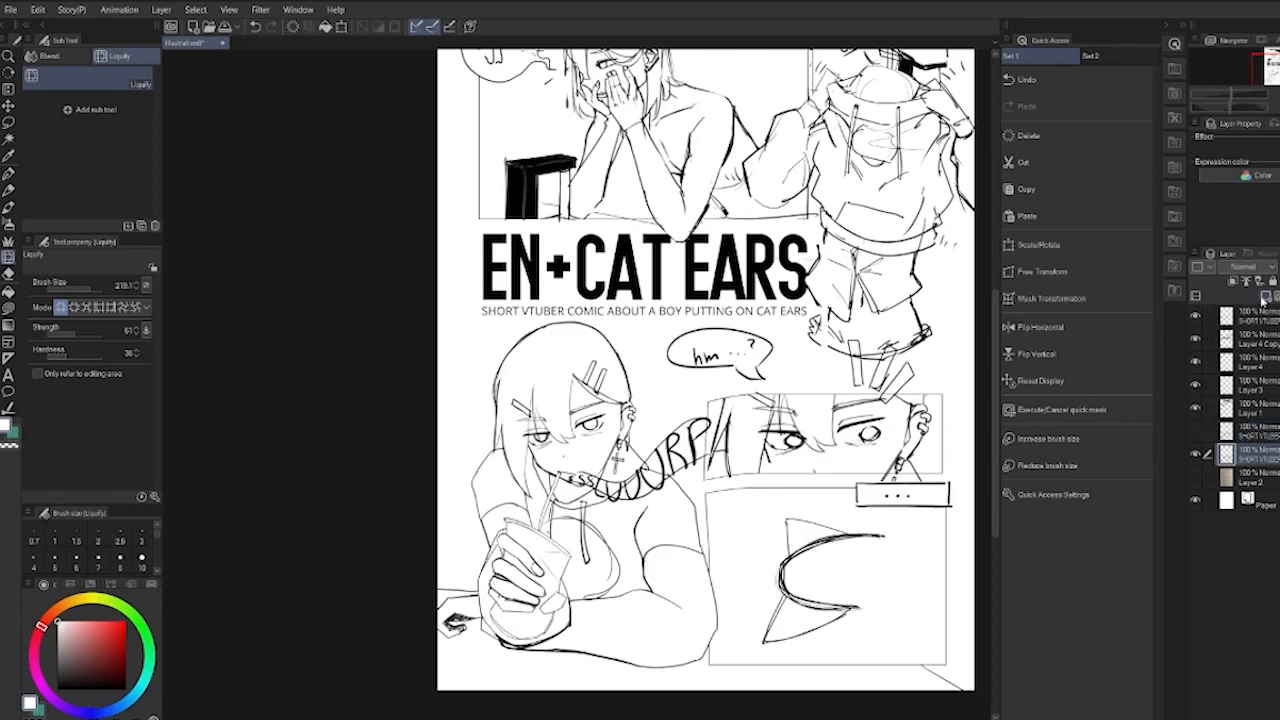
click(8, 140)
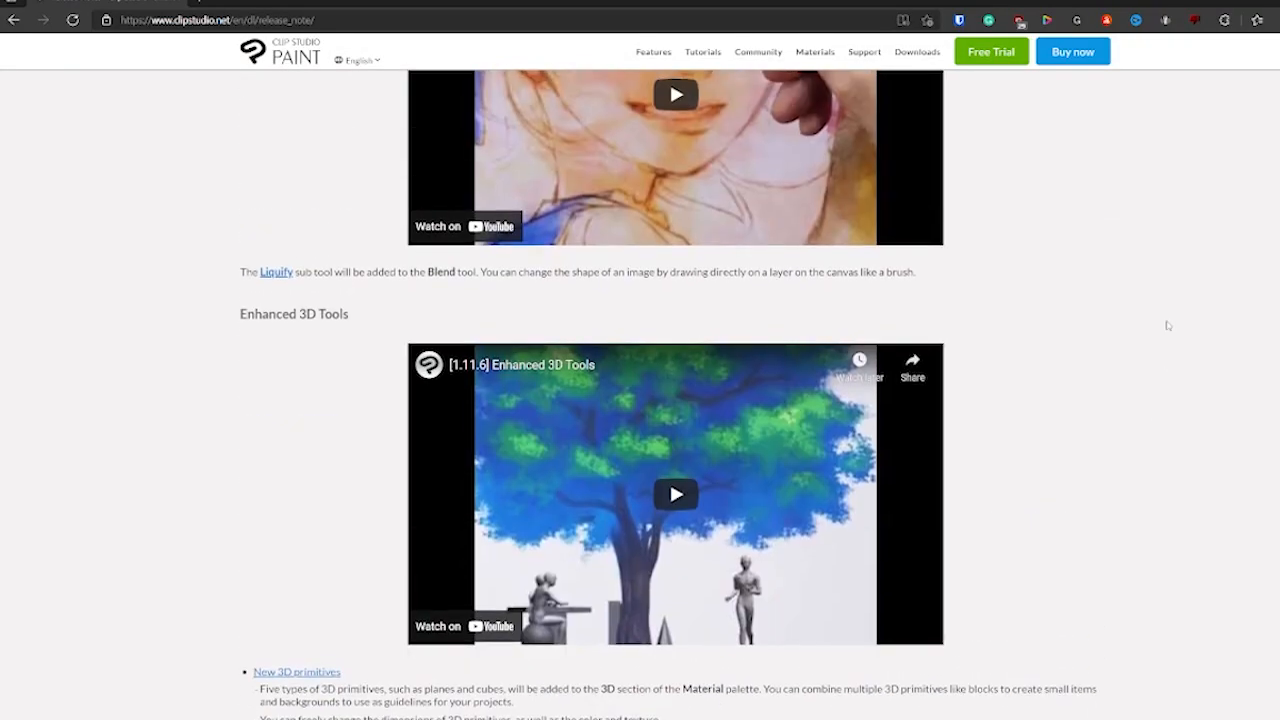
Step: Scroll the 1.11.6 release notes to the bottom and back to the New Liquify Tool video
scroll(down, 3)
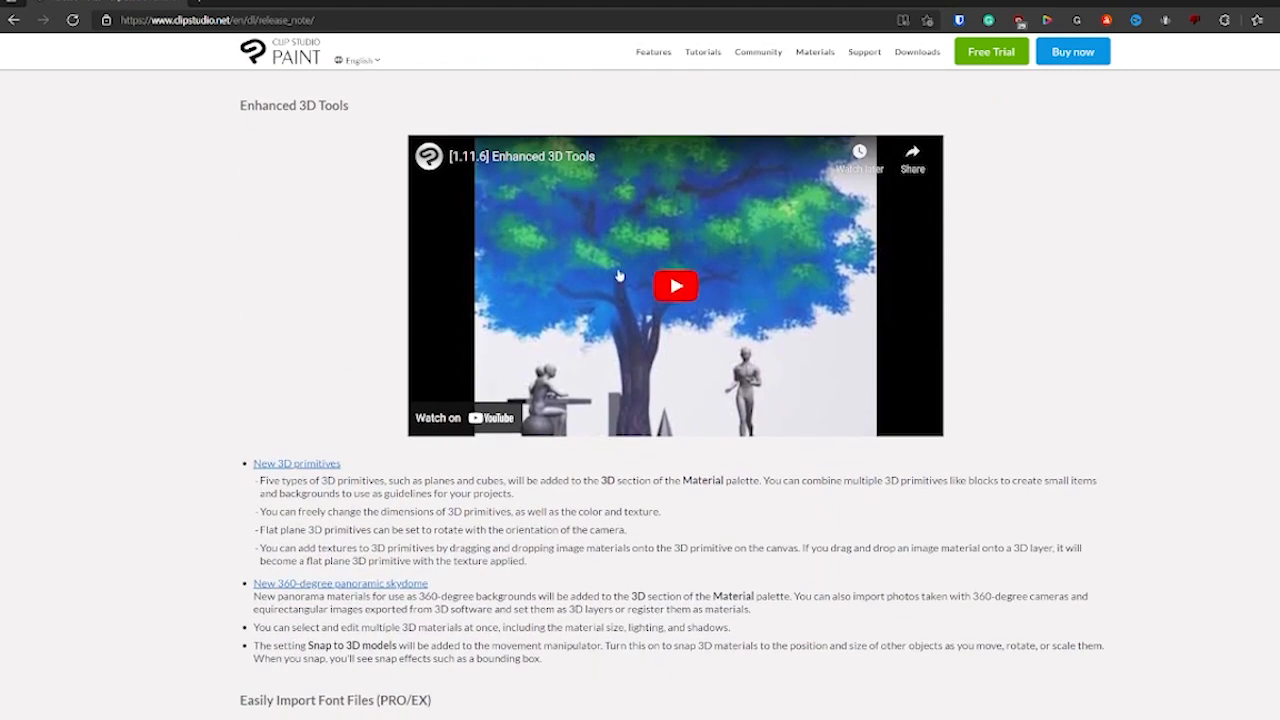
mouse_move(676, 304)
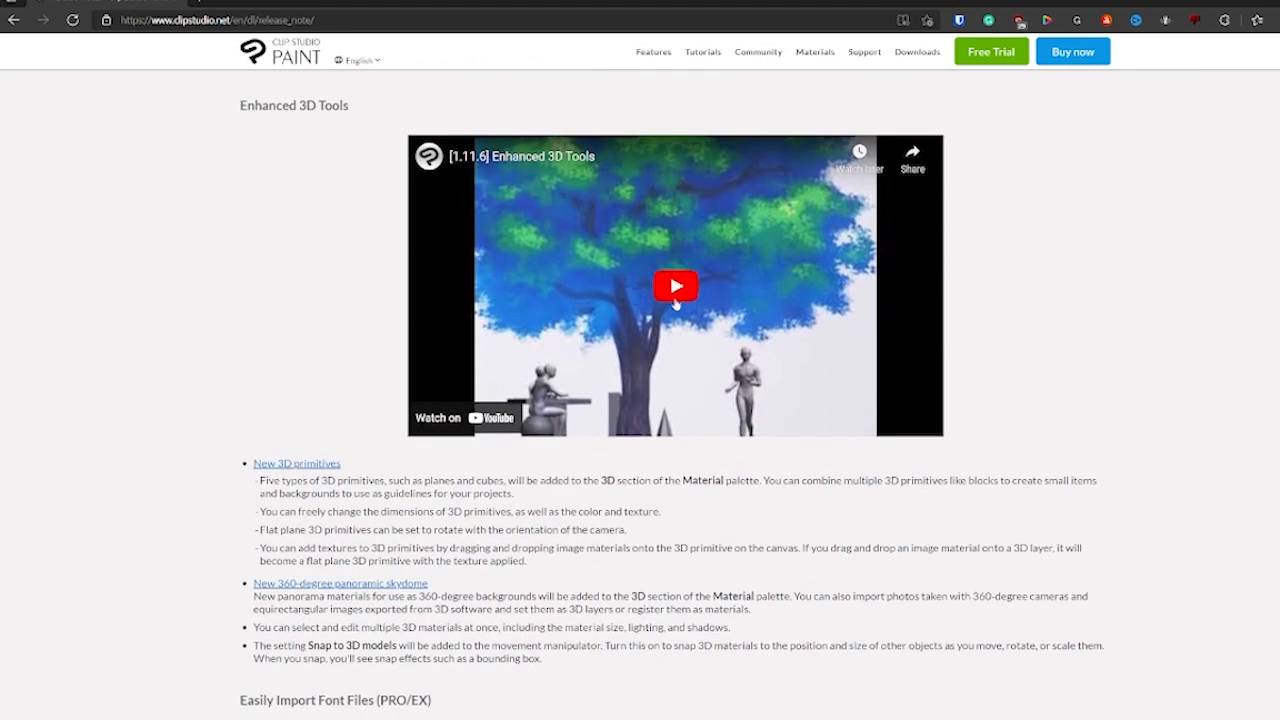
scroll(down, 3)
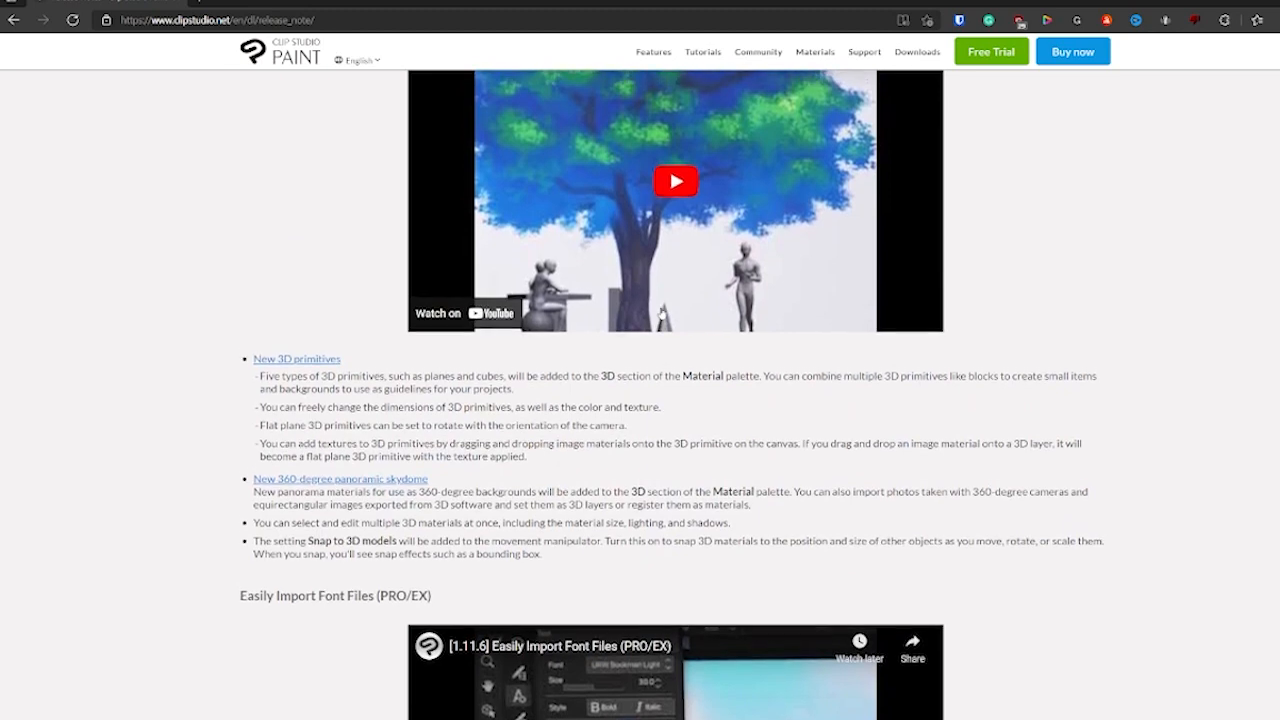
scroll(down, 3)
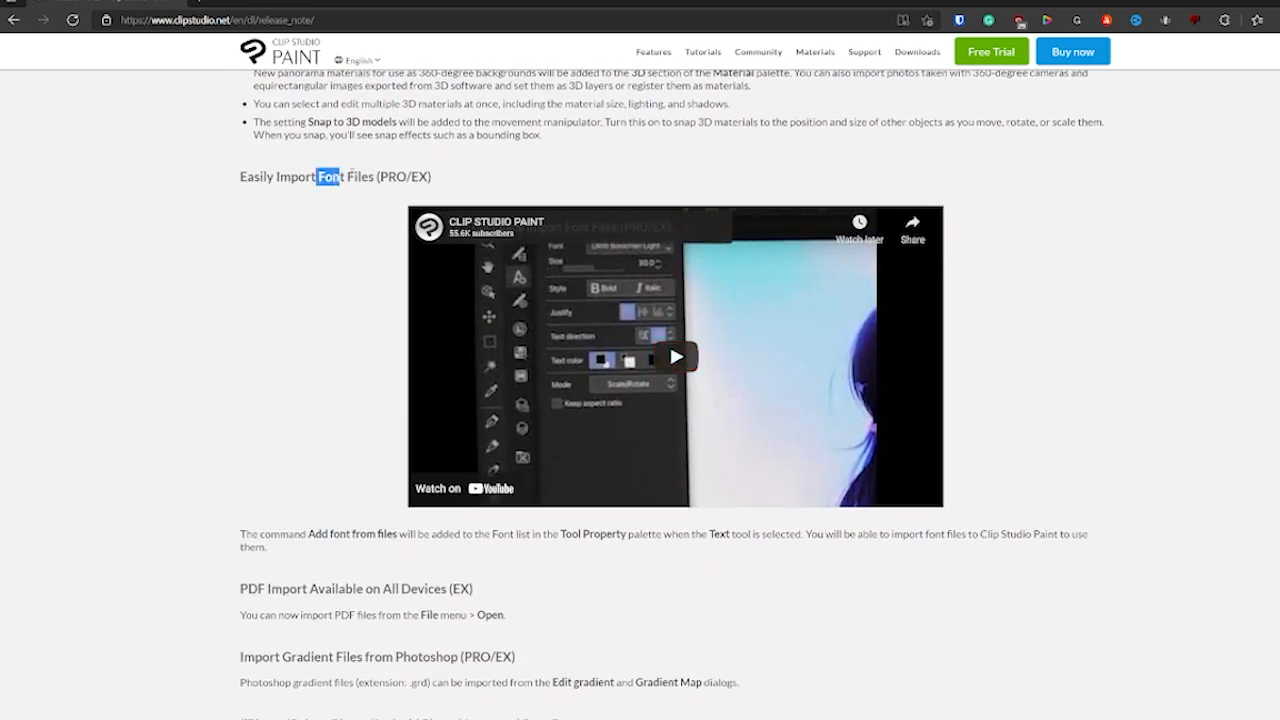
scroll(down, 3)
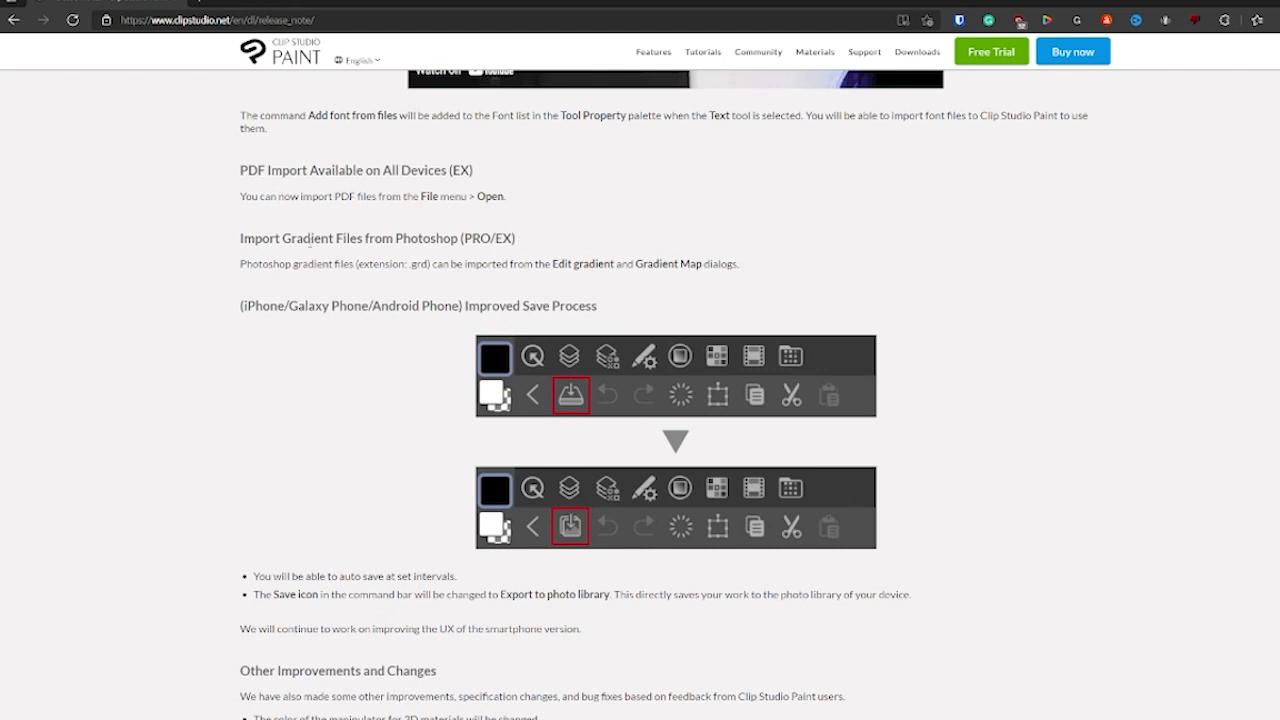
mouse_move(436, 252)
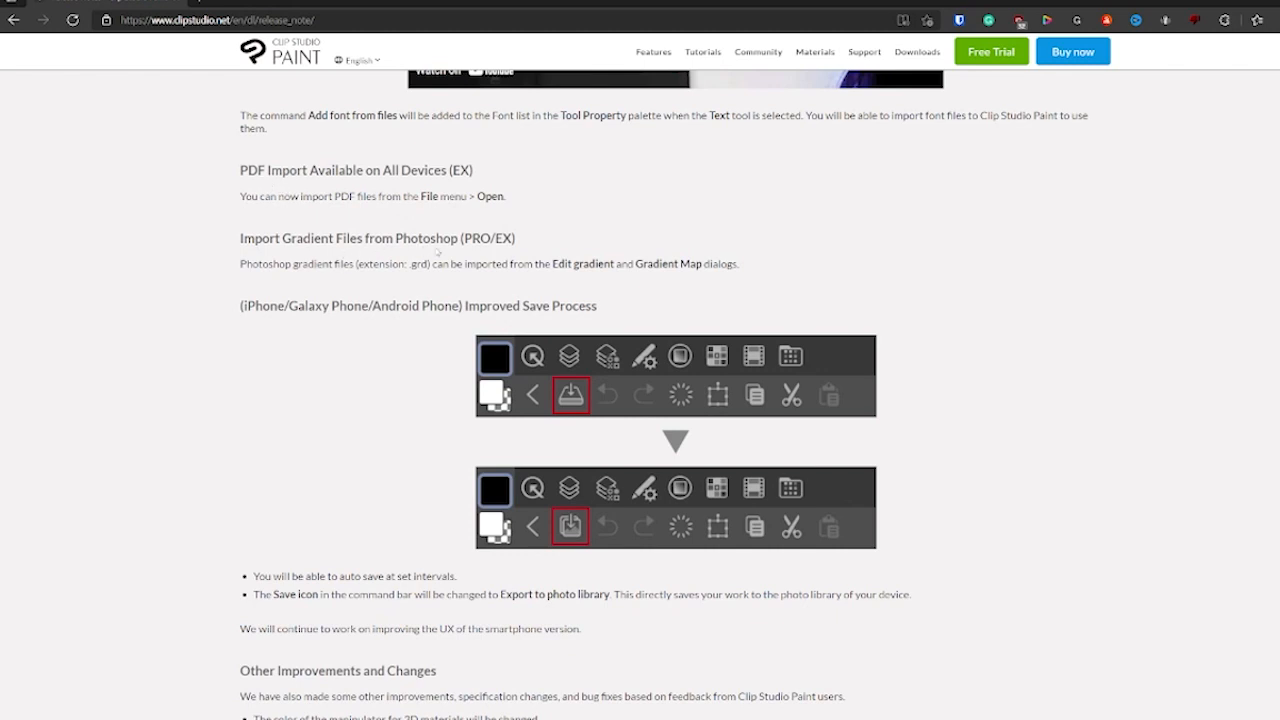
mouse_move(568, 286)
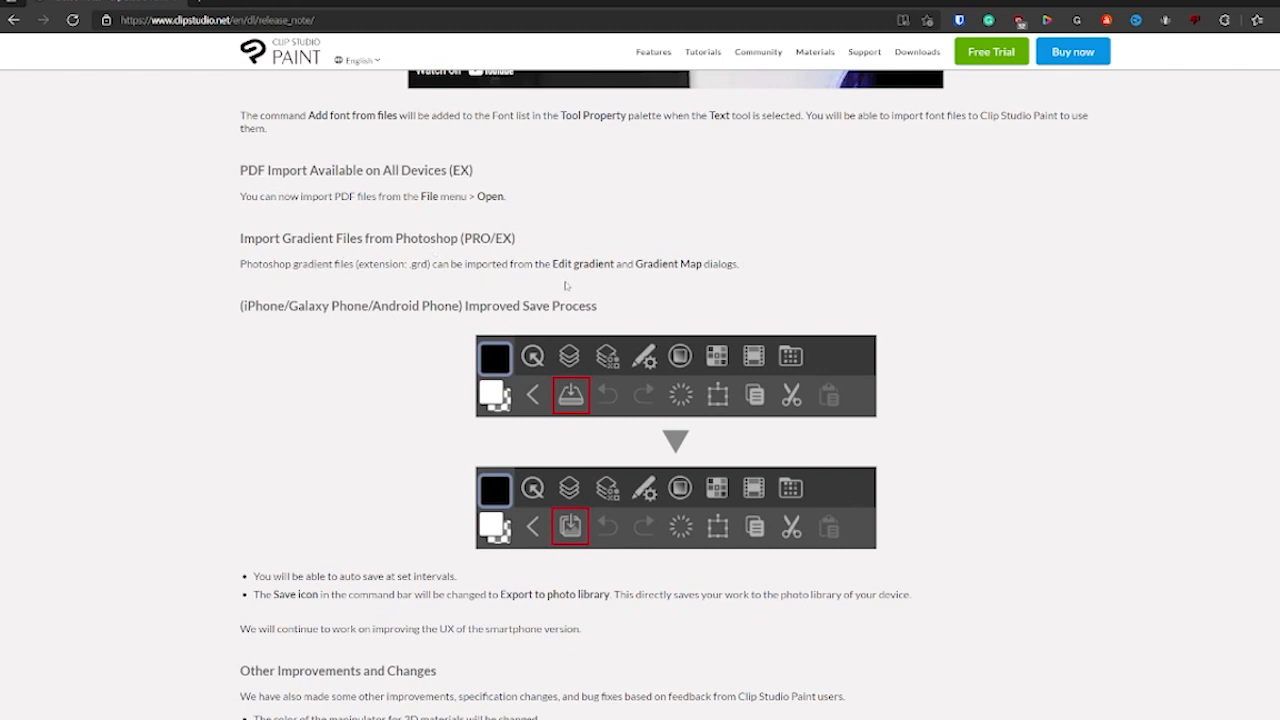
scroll(down, 3)
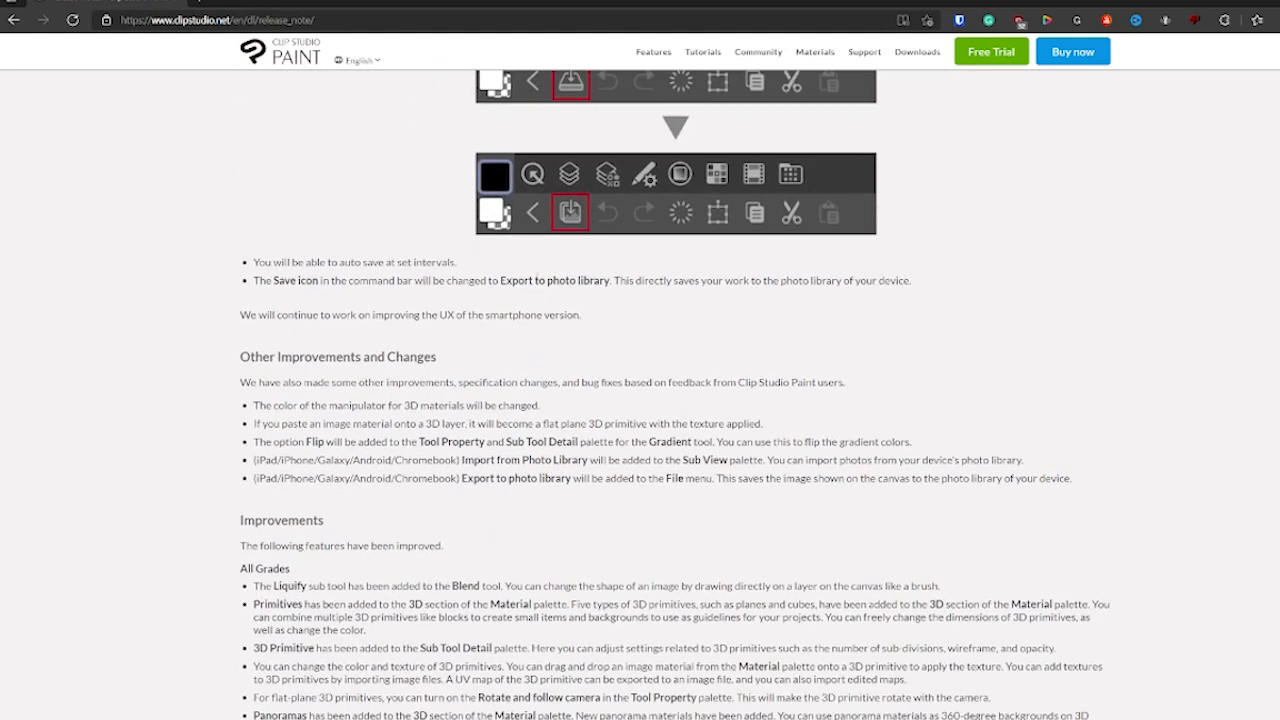
scroll(down, 3)
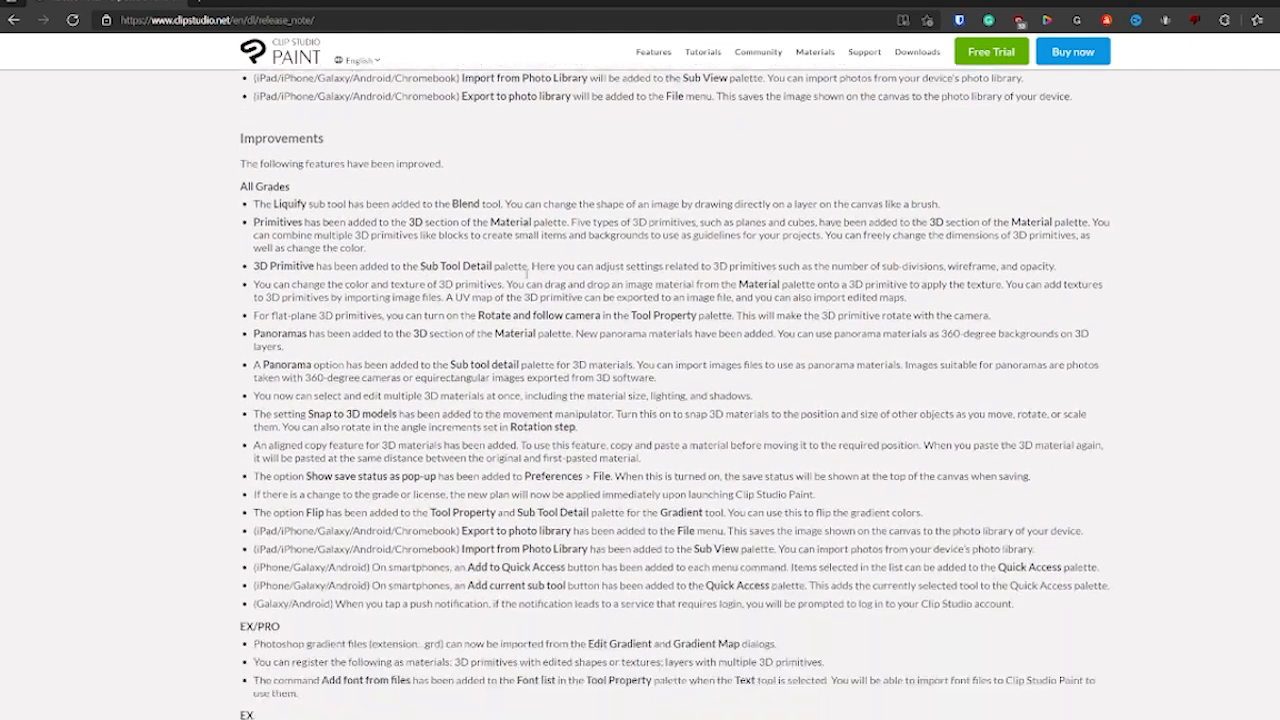
scroll(down, 3)
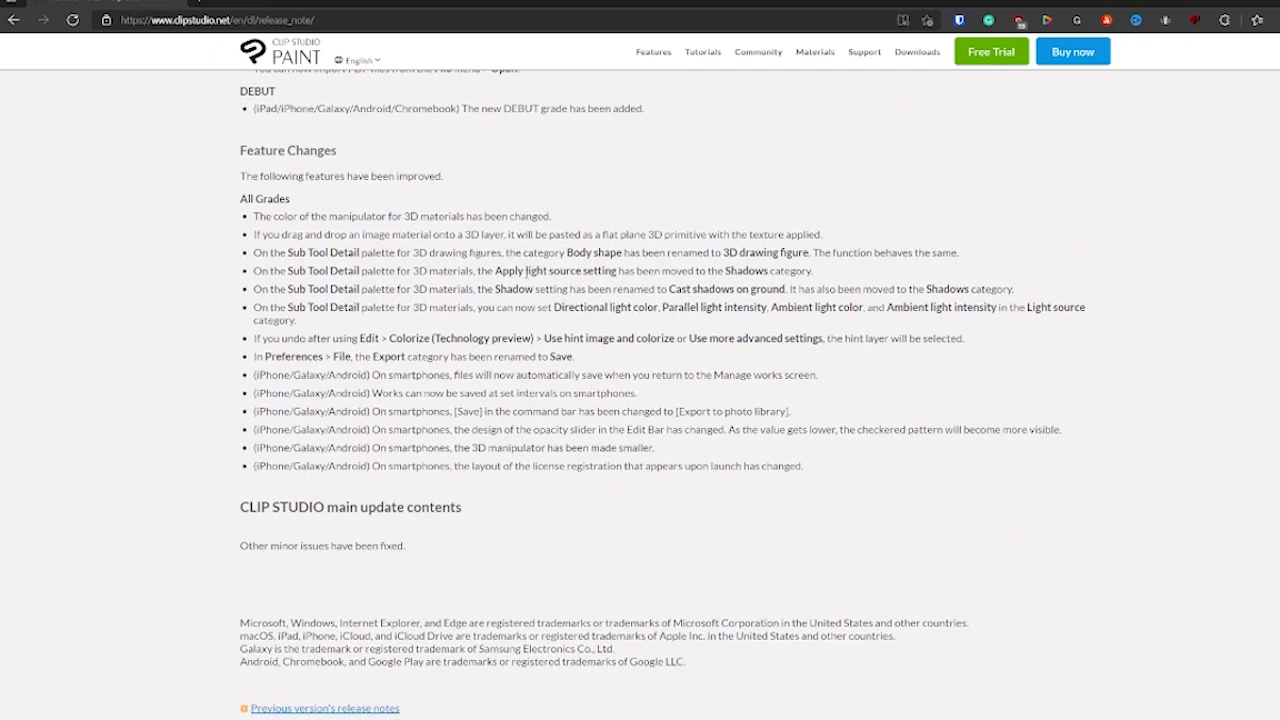
scroll(up, 3)
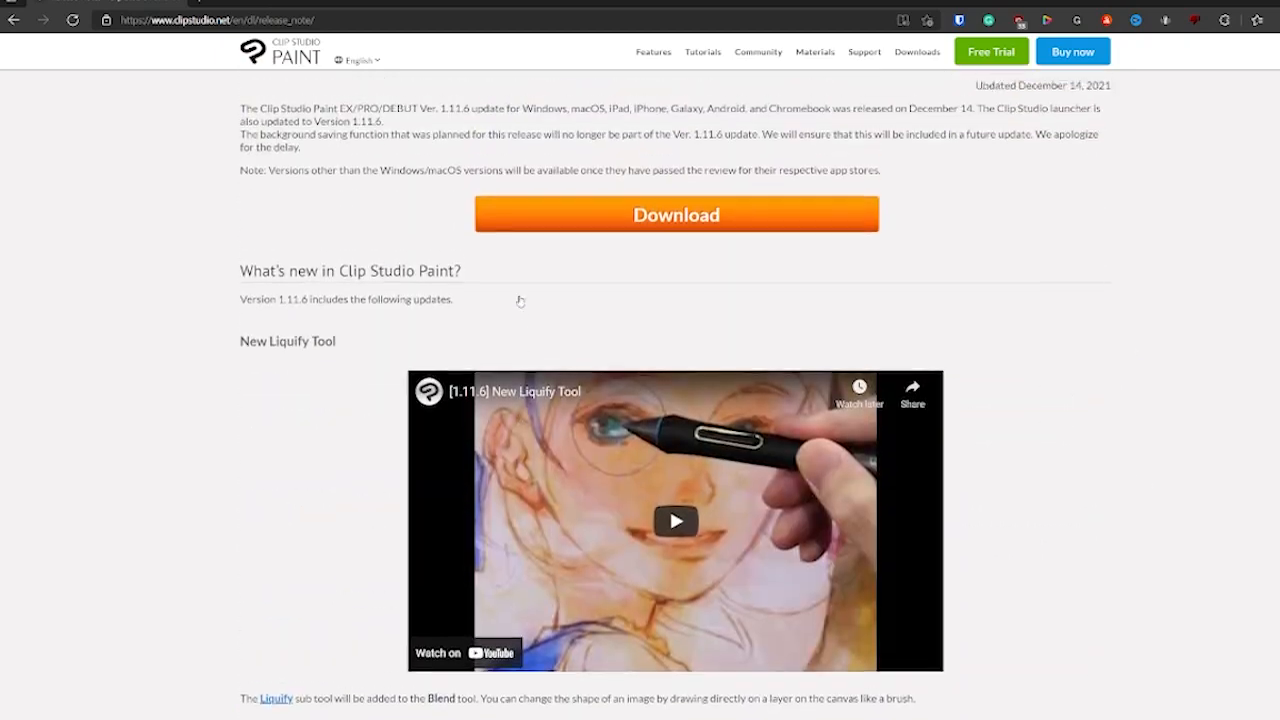
scroll(down, 3)
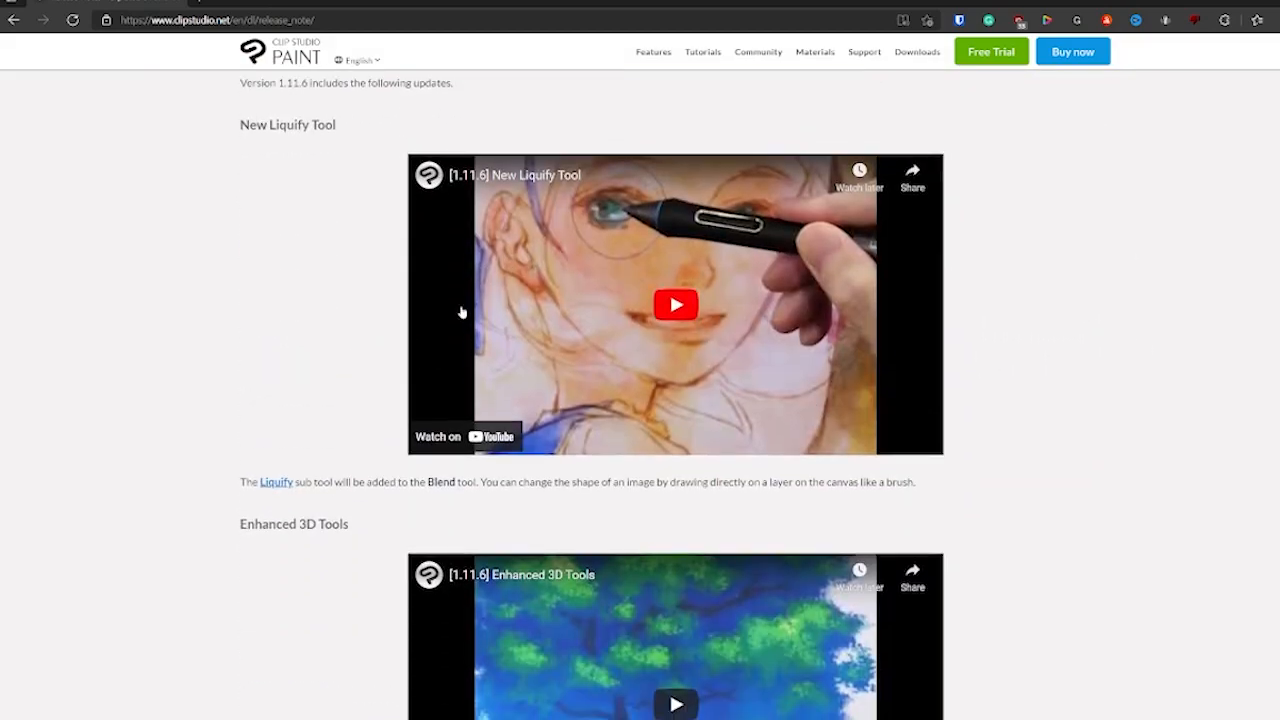